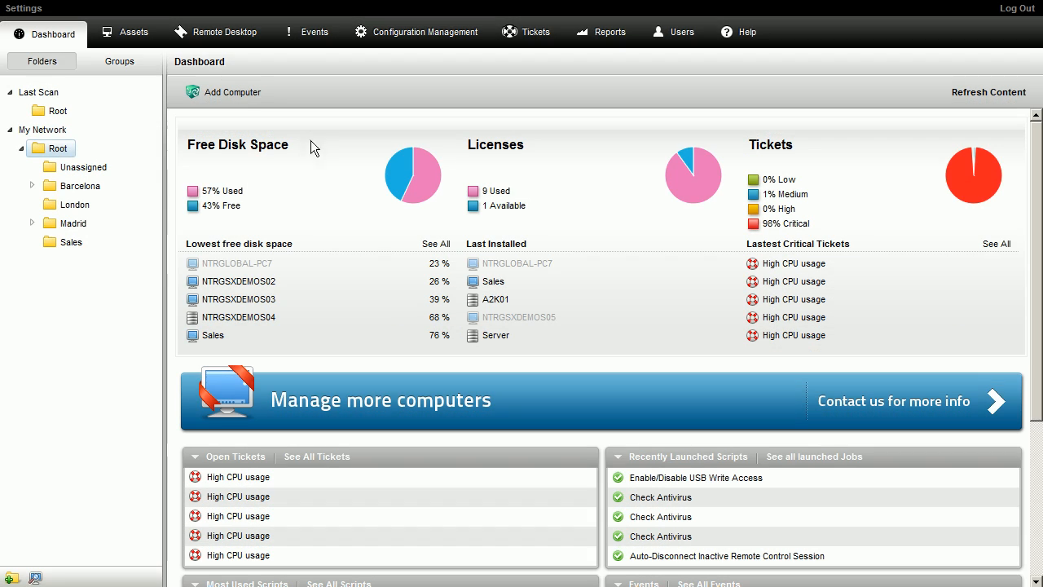
Show the Assets list of the nine managed computers
click(133, 32)
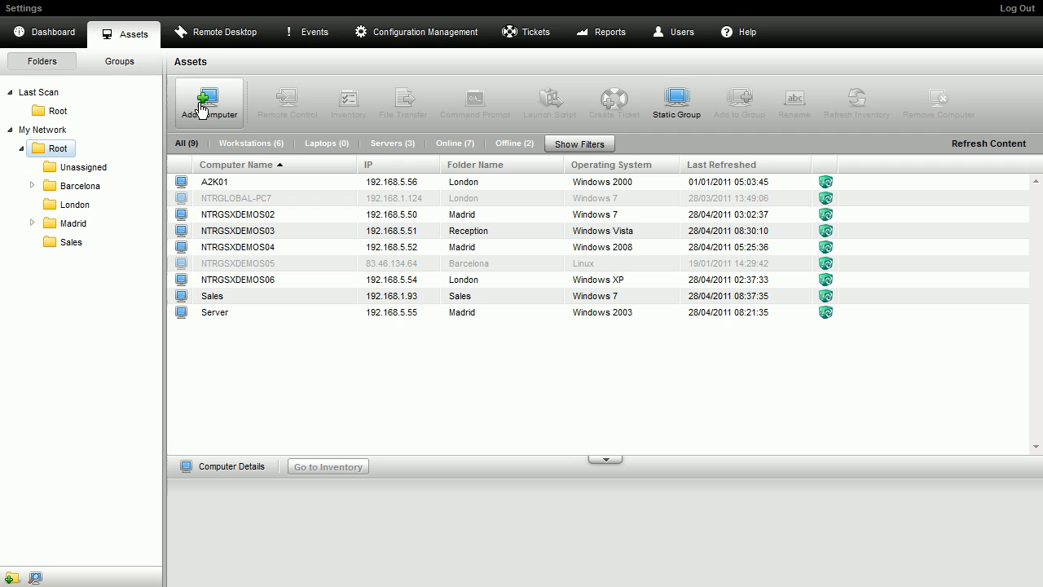
Create a password-protected Windows installer for a new computer
click(209, 102)
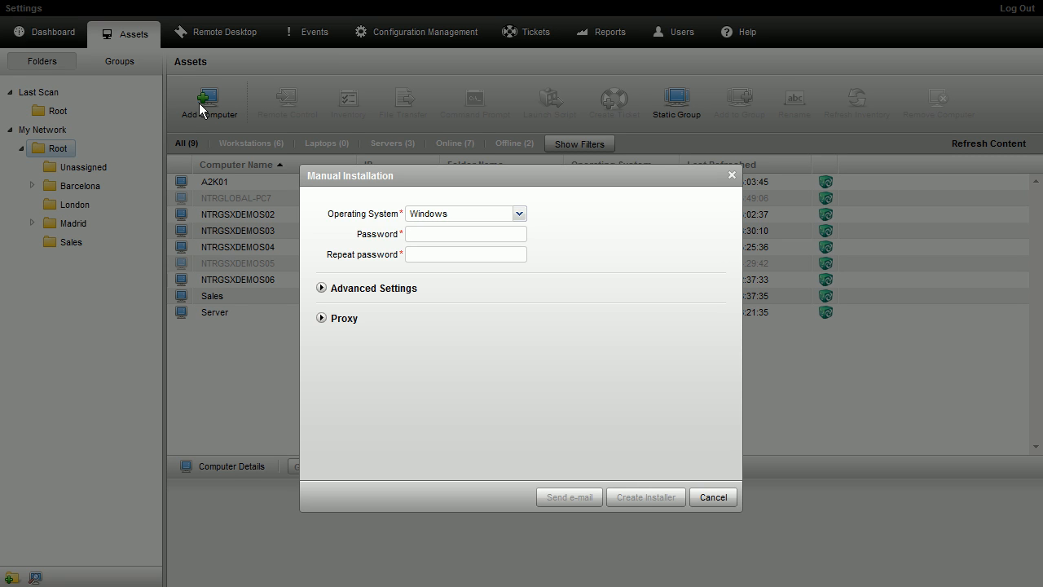
mouse_move(392, 218)
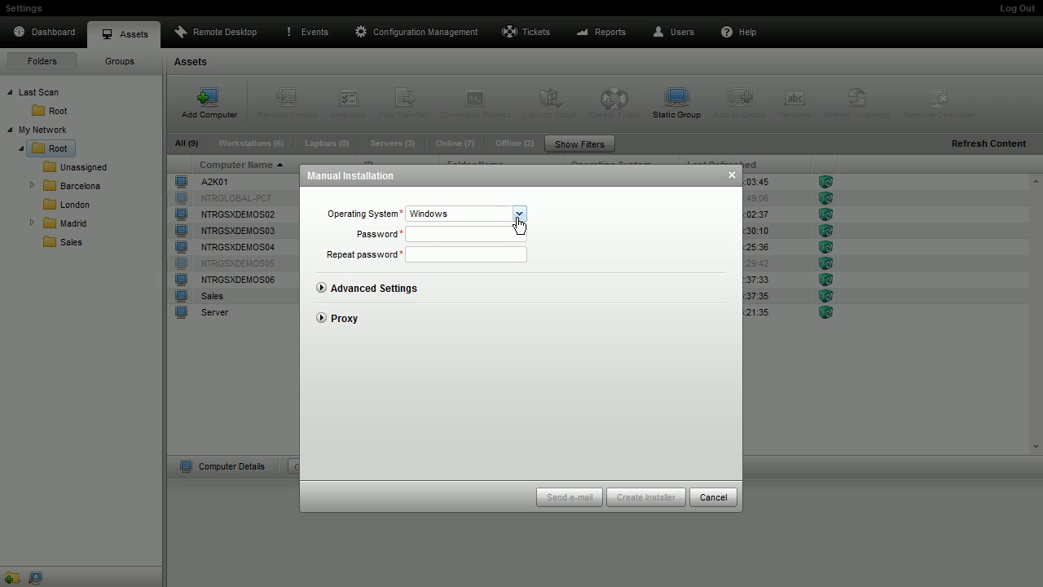
click(519, 214)
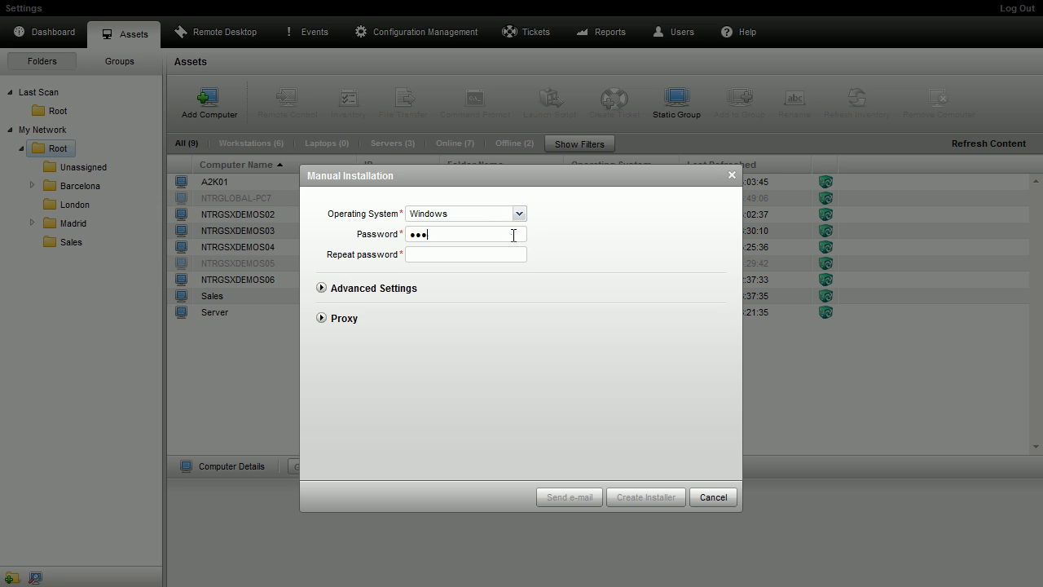
text(password)
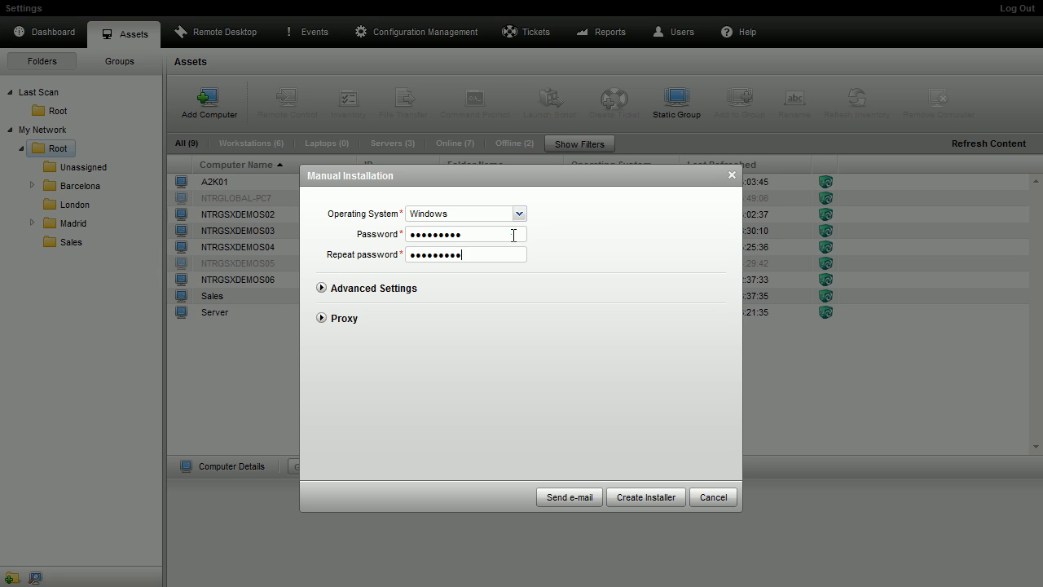
mouse_move(619, 486)
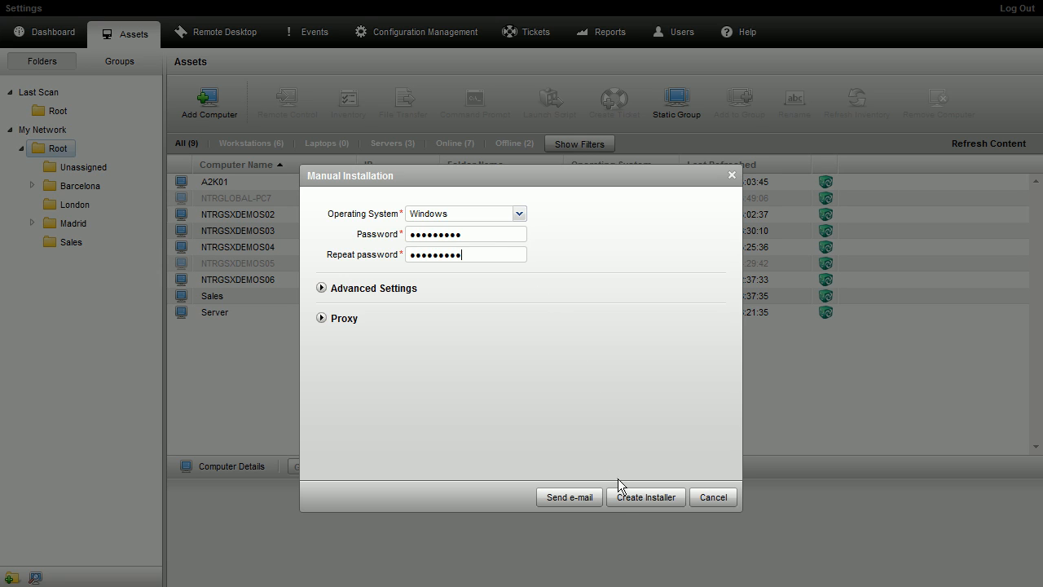
mouse_move(646, 496)
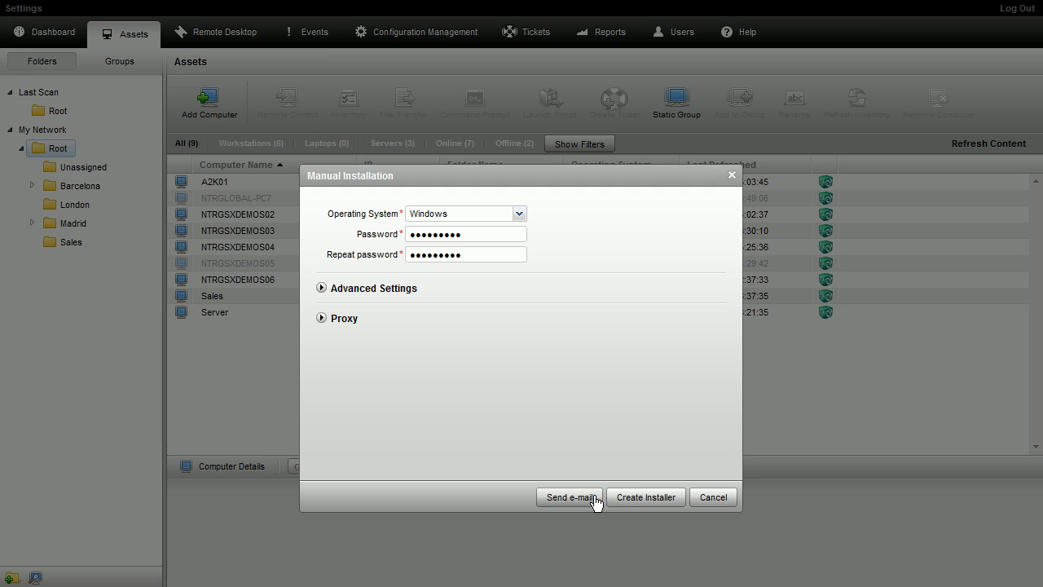
mouse_move(607, 503)
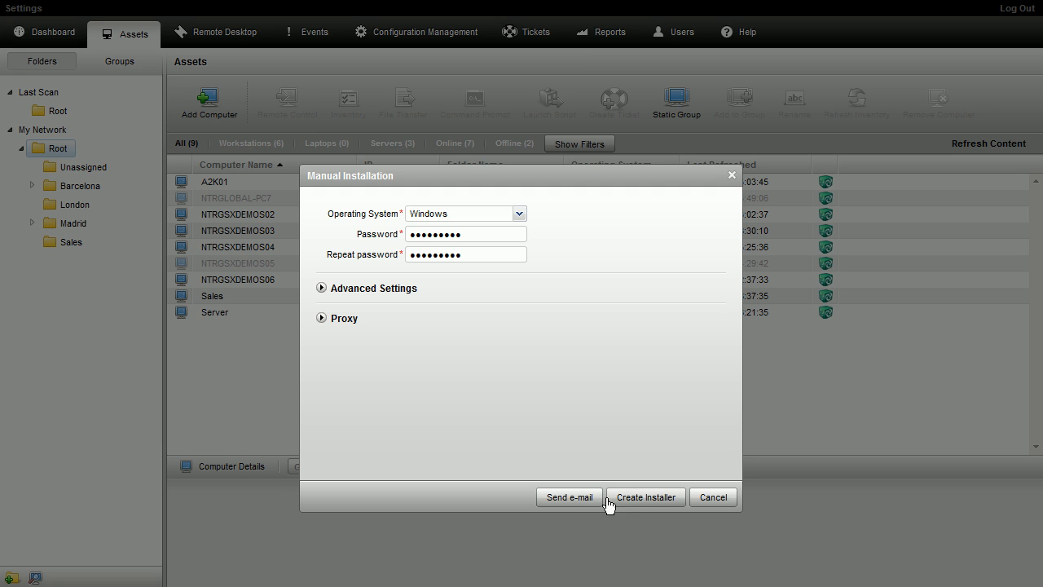
click(644, 497)
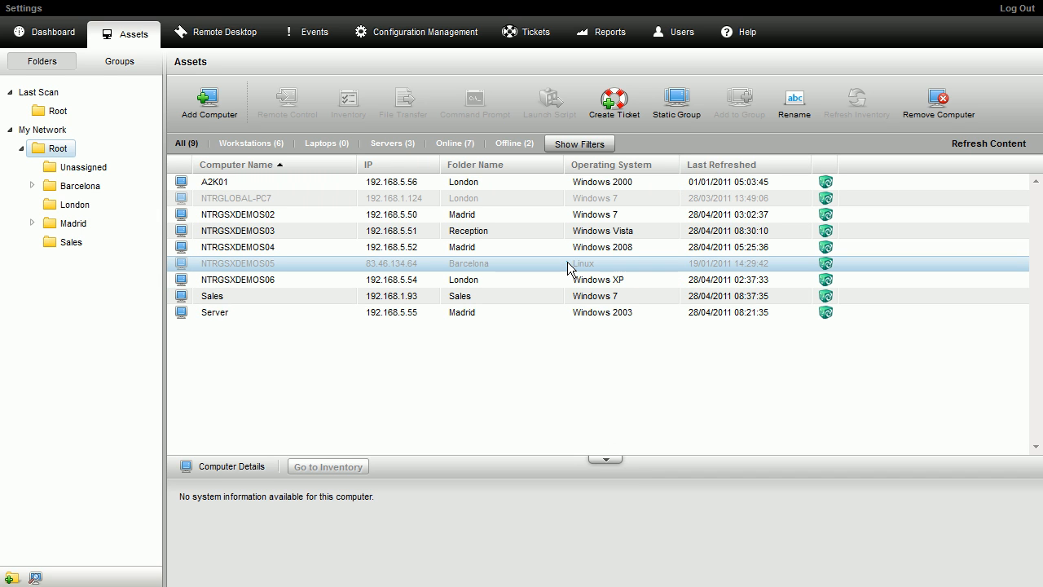
click(43, 33)
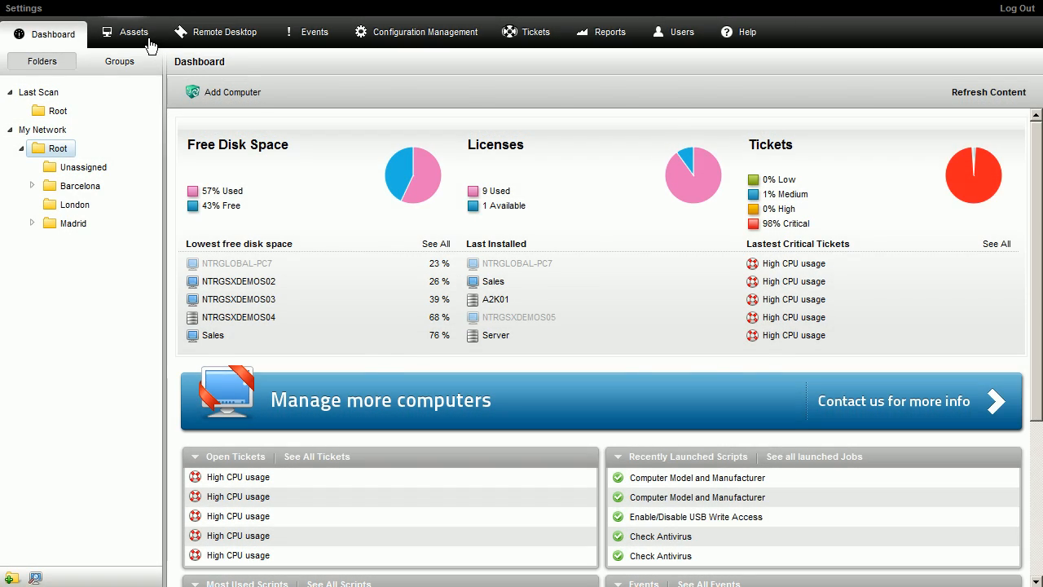
click(133, 32)
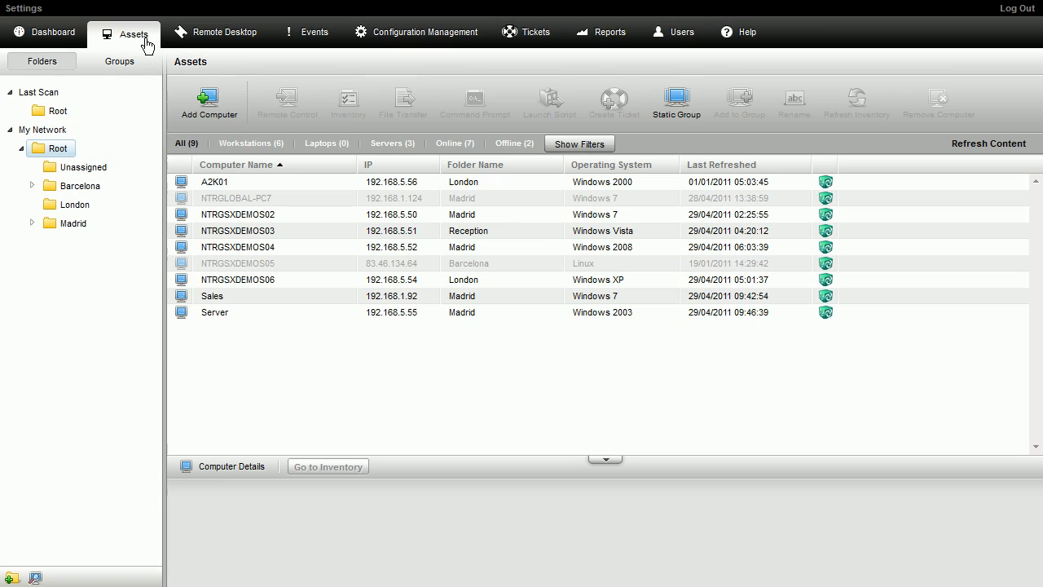
mouse_move(82, 167)
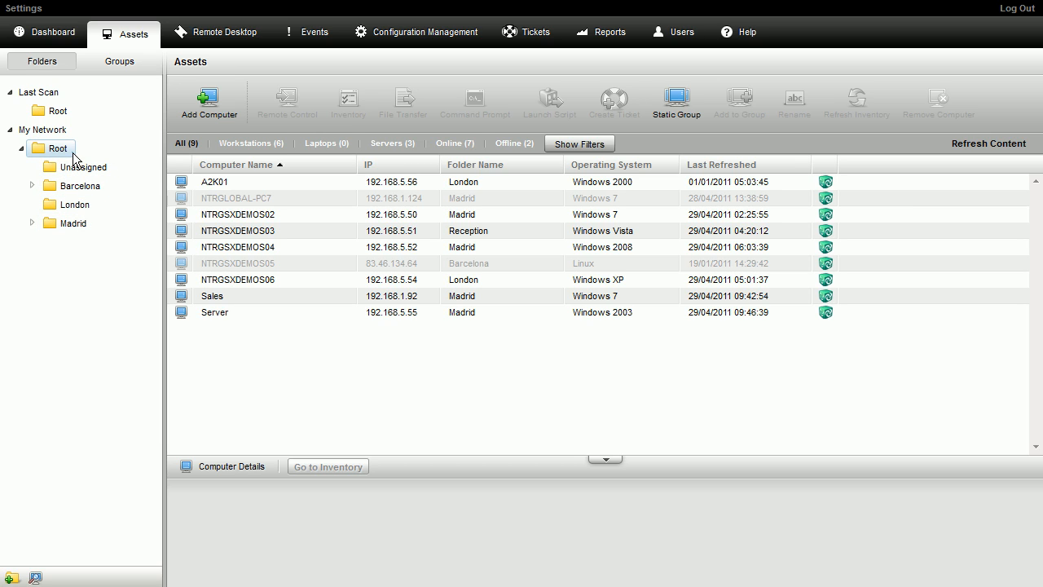
Create a 'Sales' folder under Root and view the static computer groups
right_click(57, 149)
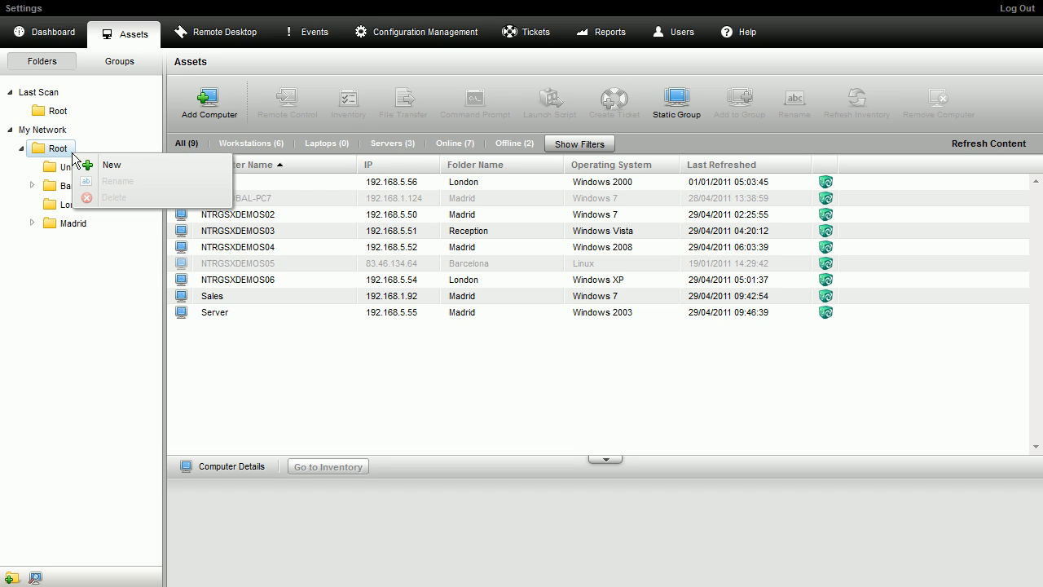
click(110, 164)
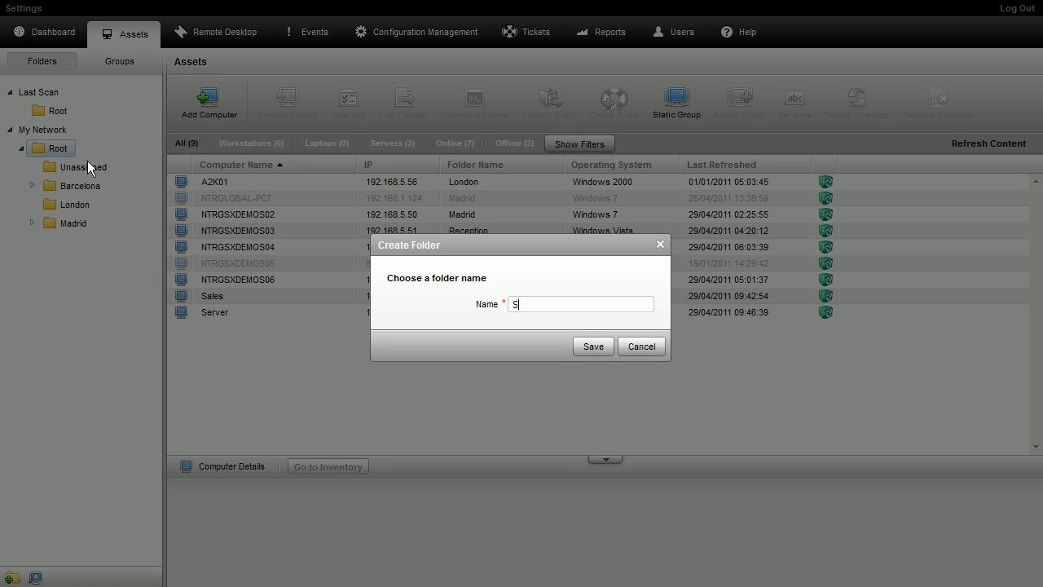
text(ales)
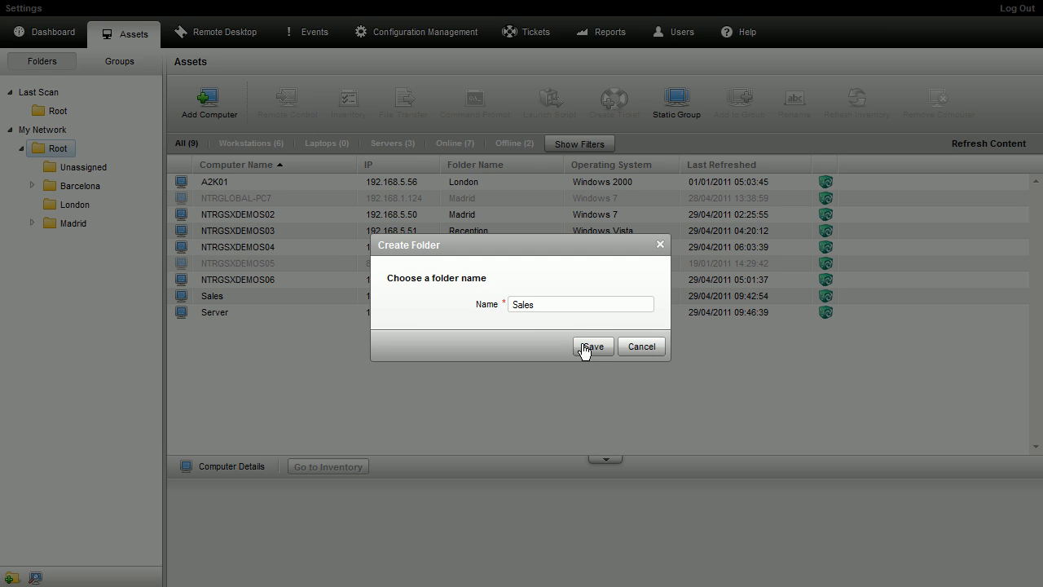
click(593, 345)
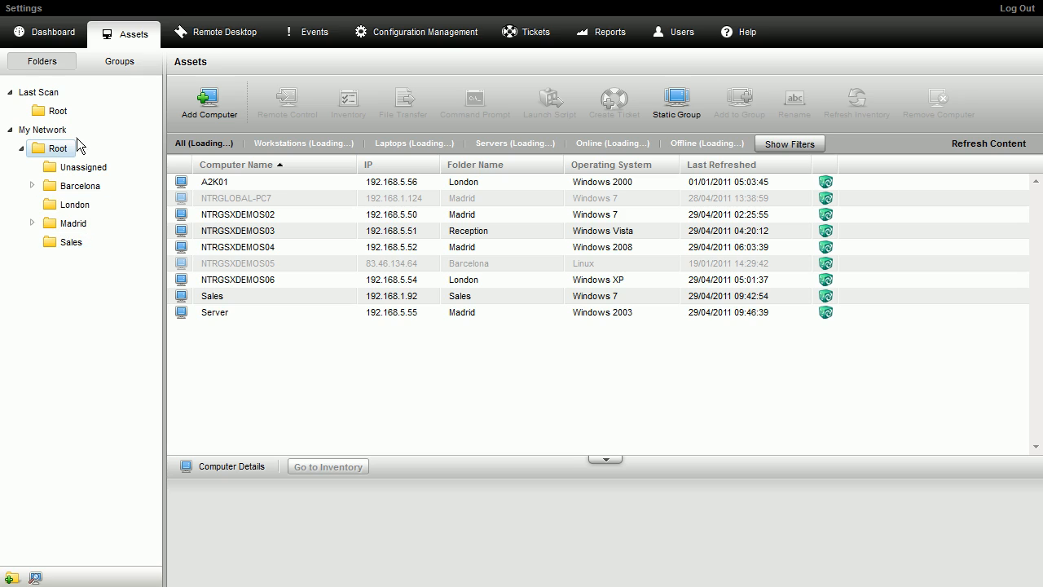
click(119, 61)
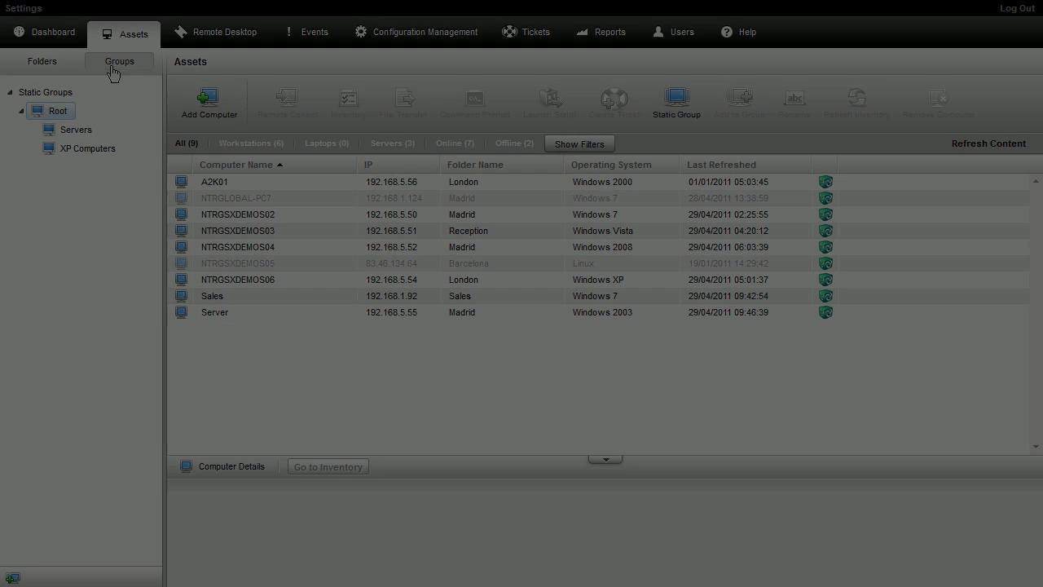
click(45, 33)
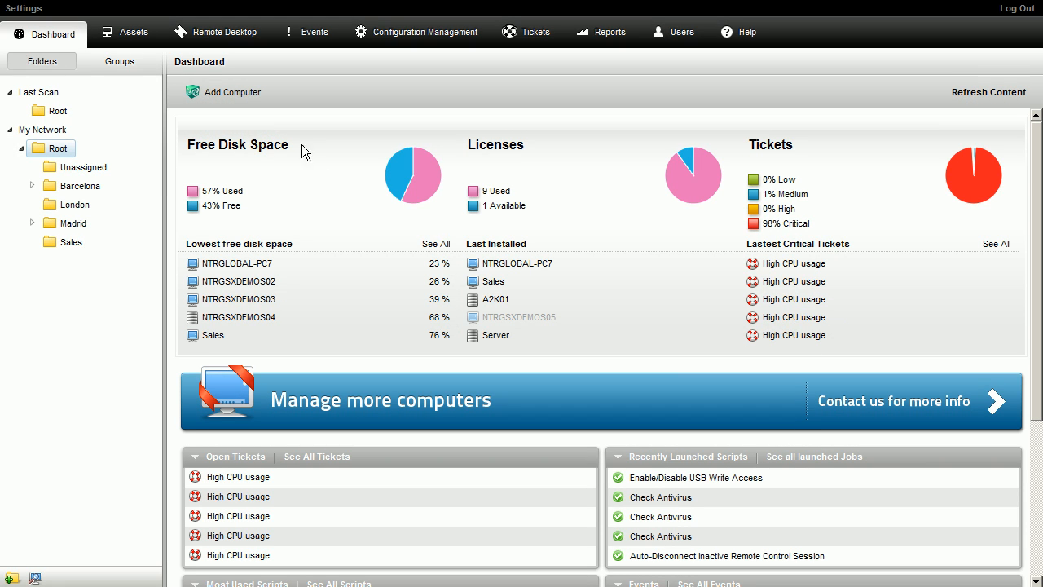
Check NTRGLOBAL-PC7 is filed under Sales in Assets, then return to Dashboard
click(124, 31)
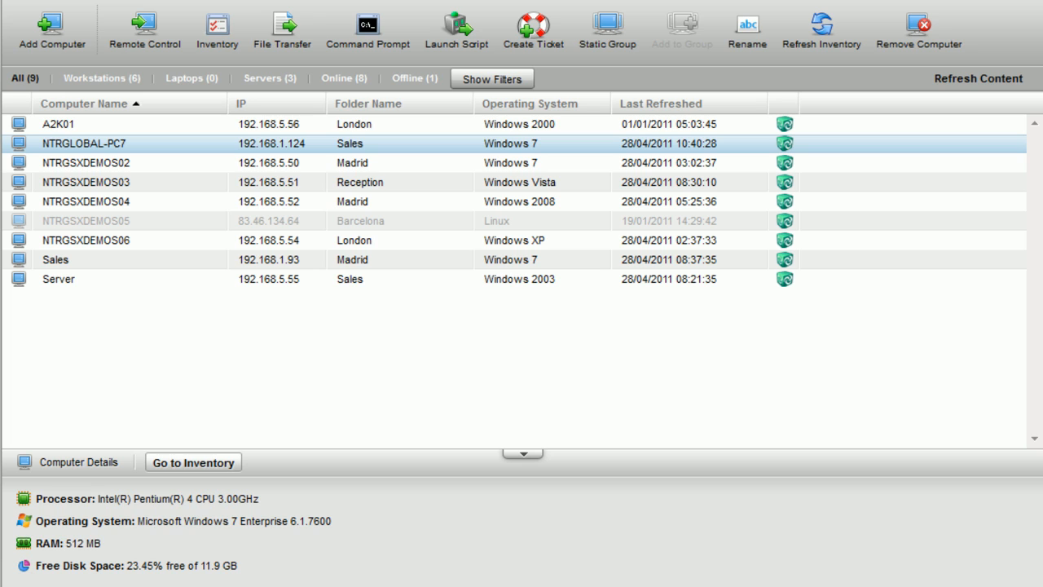
mouse_move(144, 33)
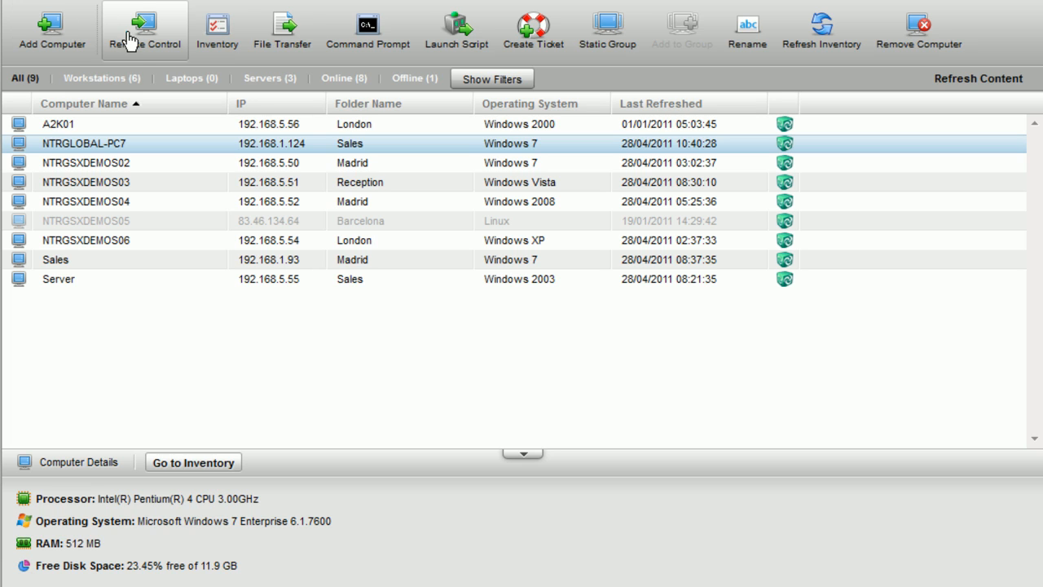
mouse_move(281, 30)
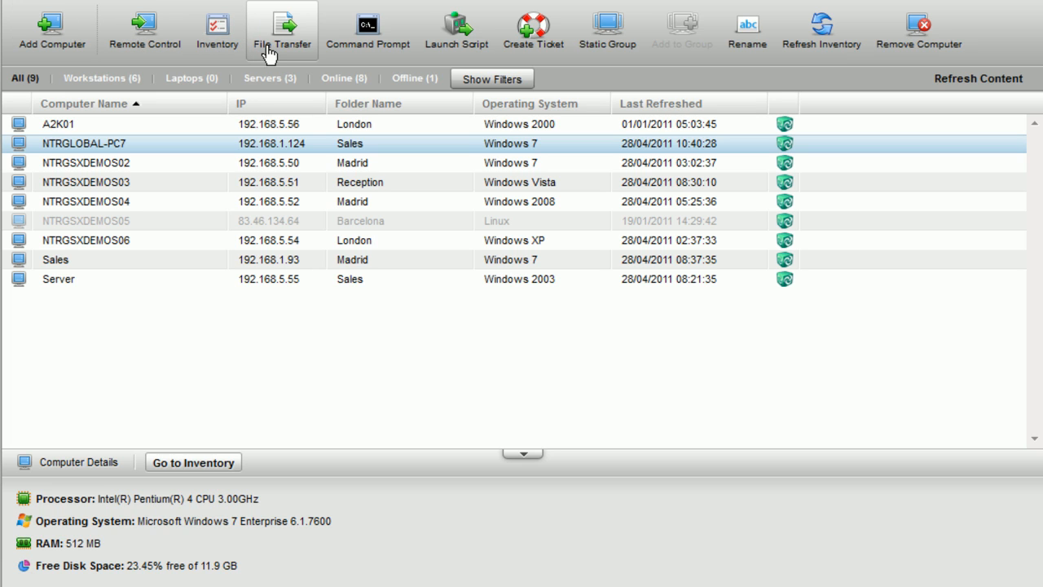
mouse_move(457, 30)
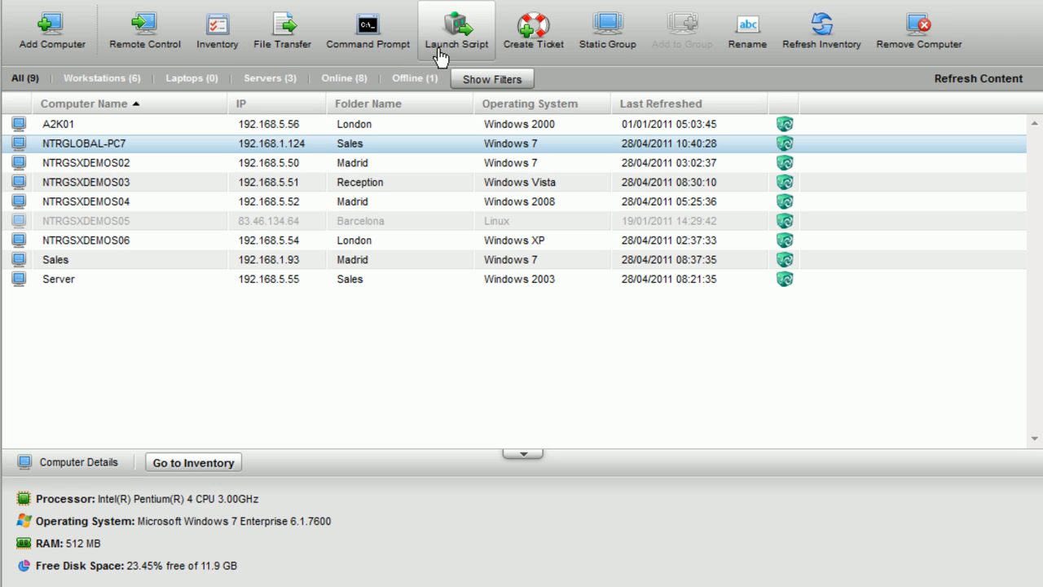
mouse_move(533, 30)
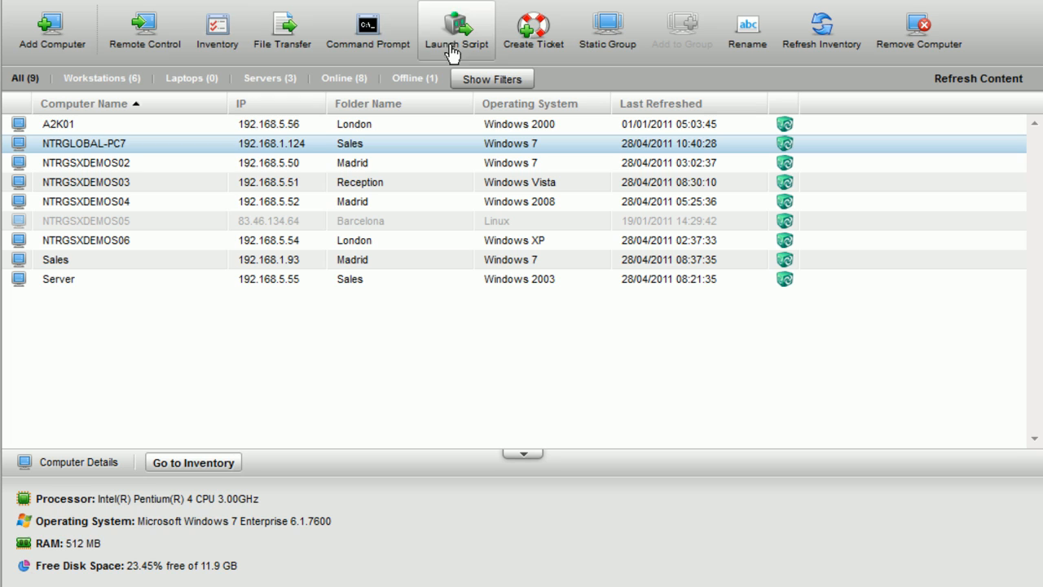
mouse_move(144, 30)
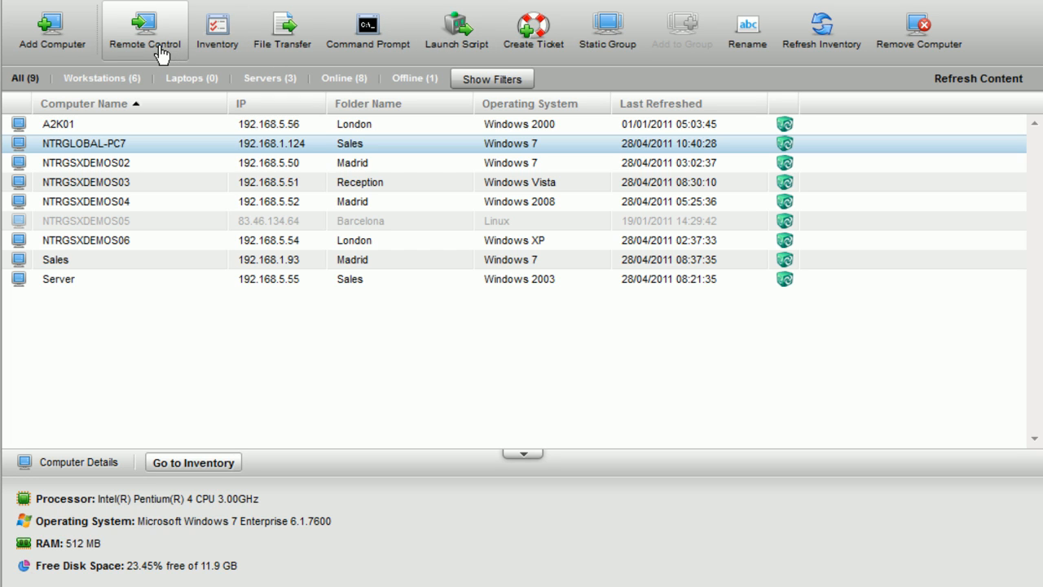
mouse_move(147, 147)
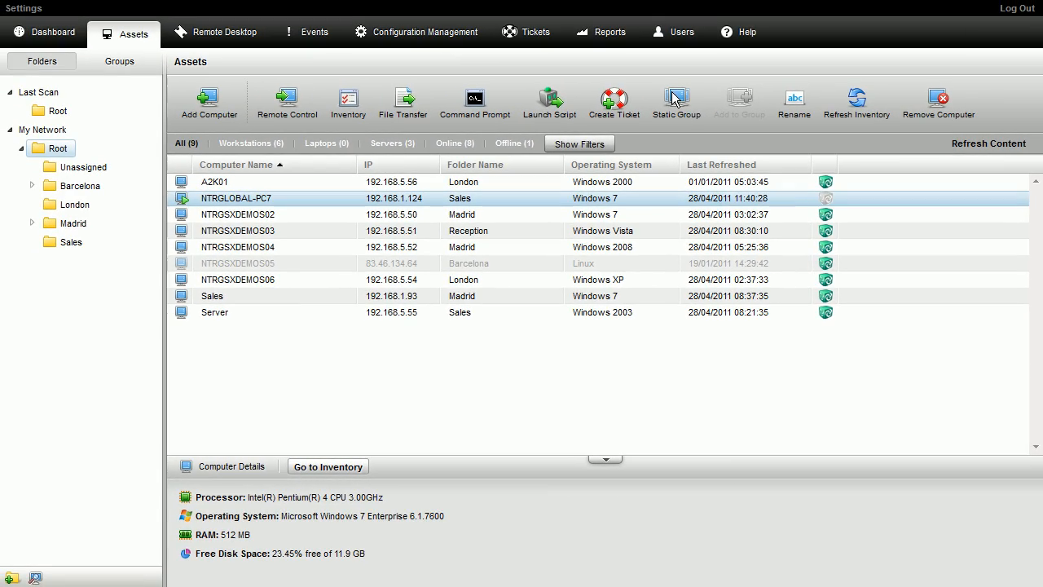
click(52, 33)
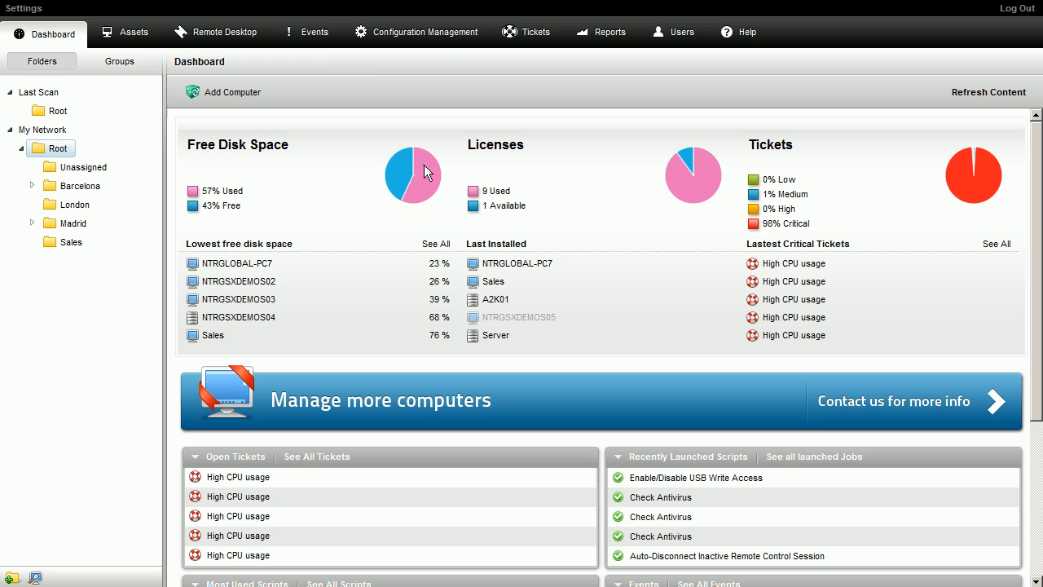
click(314, 32)
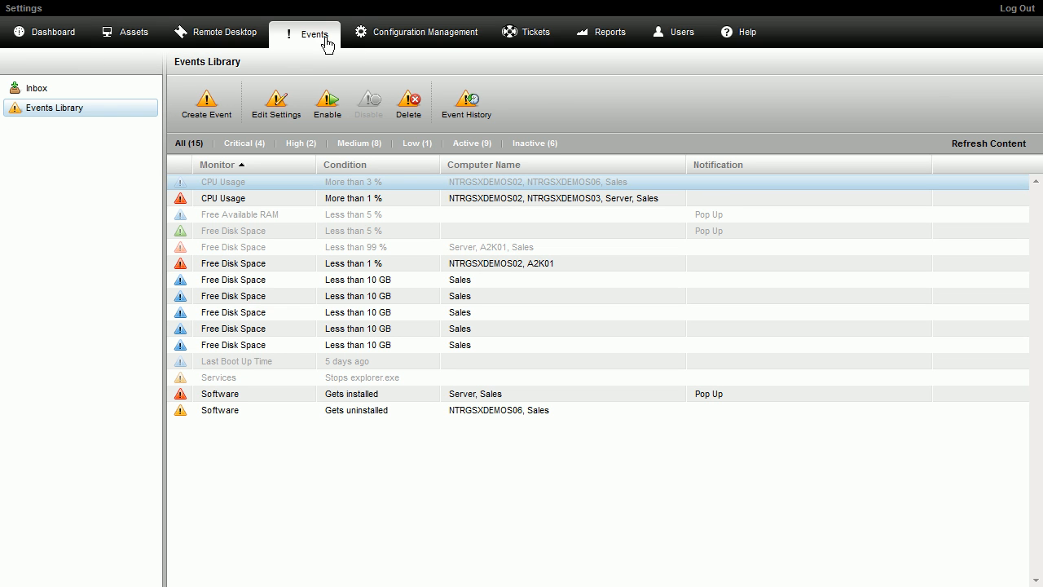
mouse_move(276, 102)
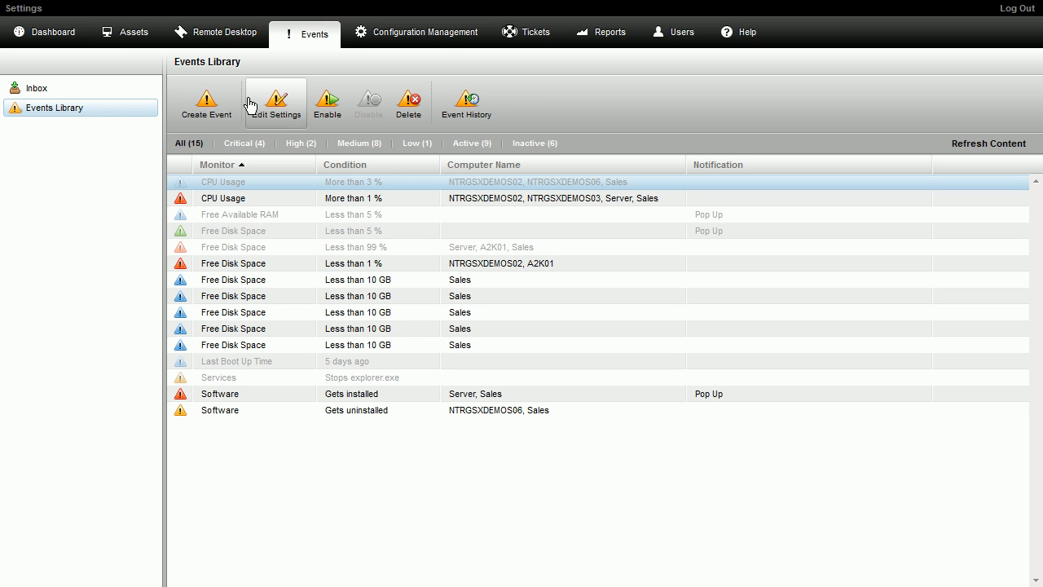
mouse_move(377, 126)
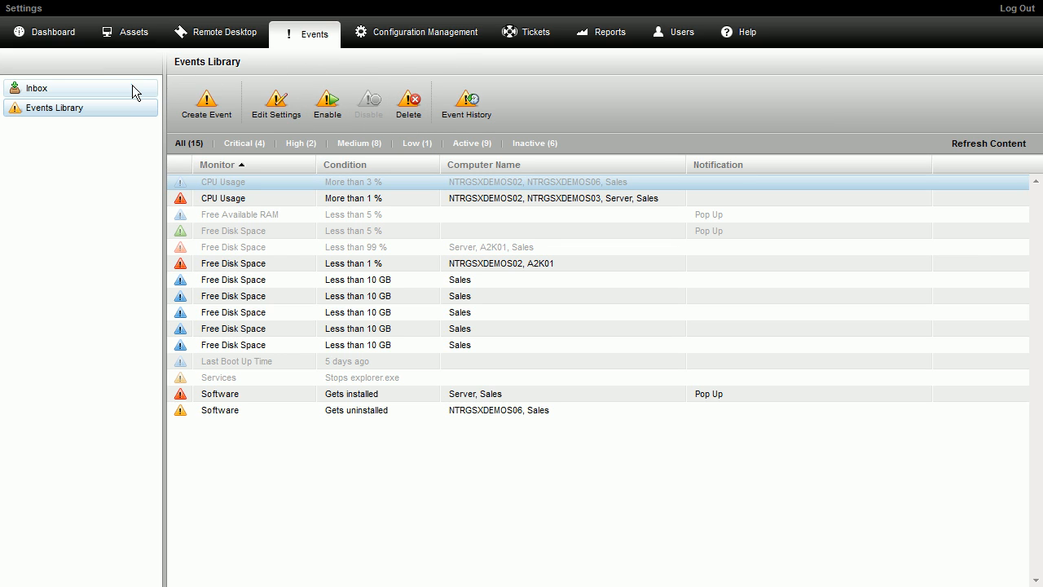
click(36, 87)
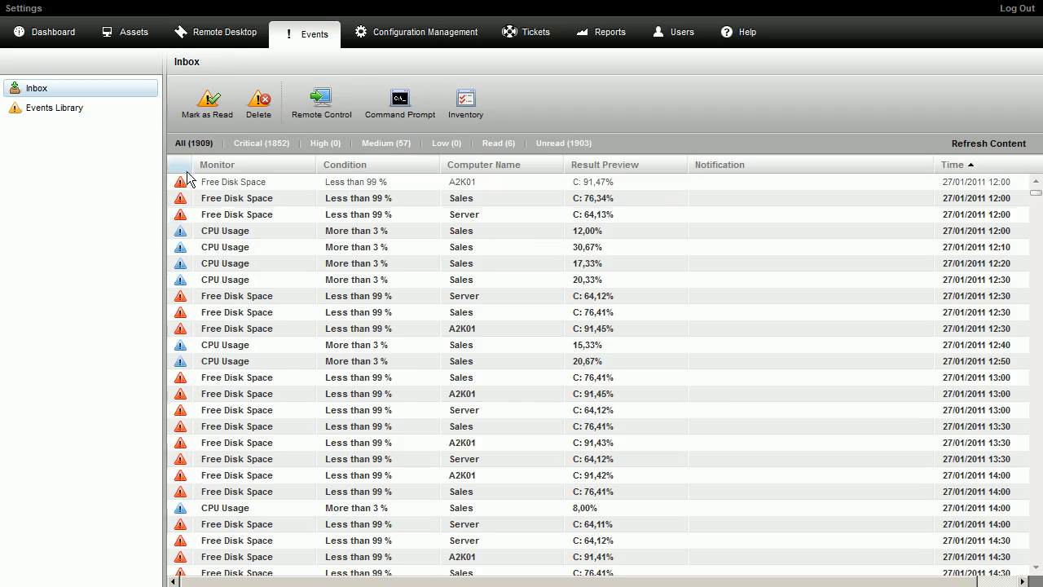
scroll(down, 3)
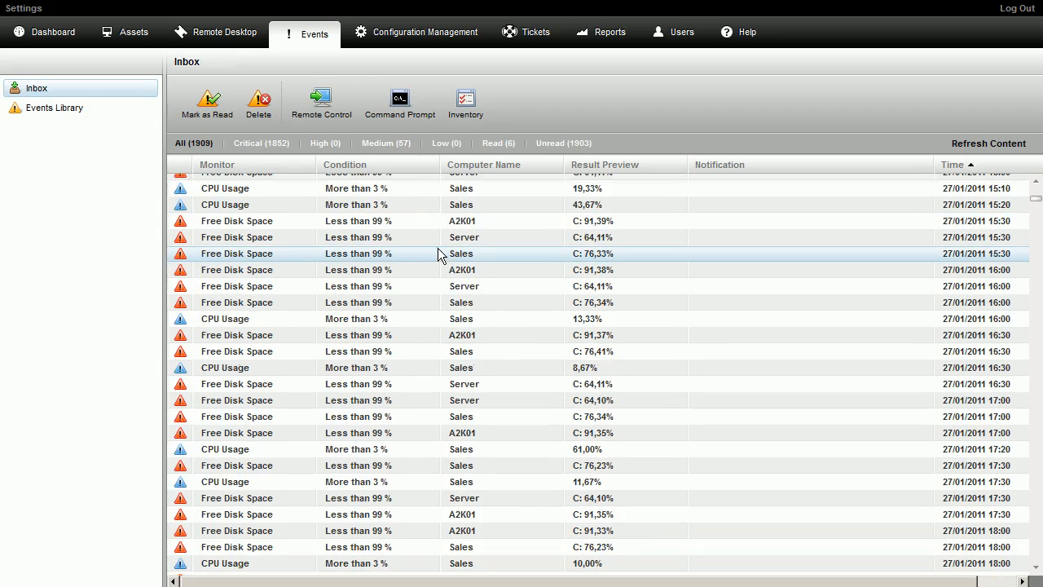
click(45, 32)
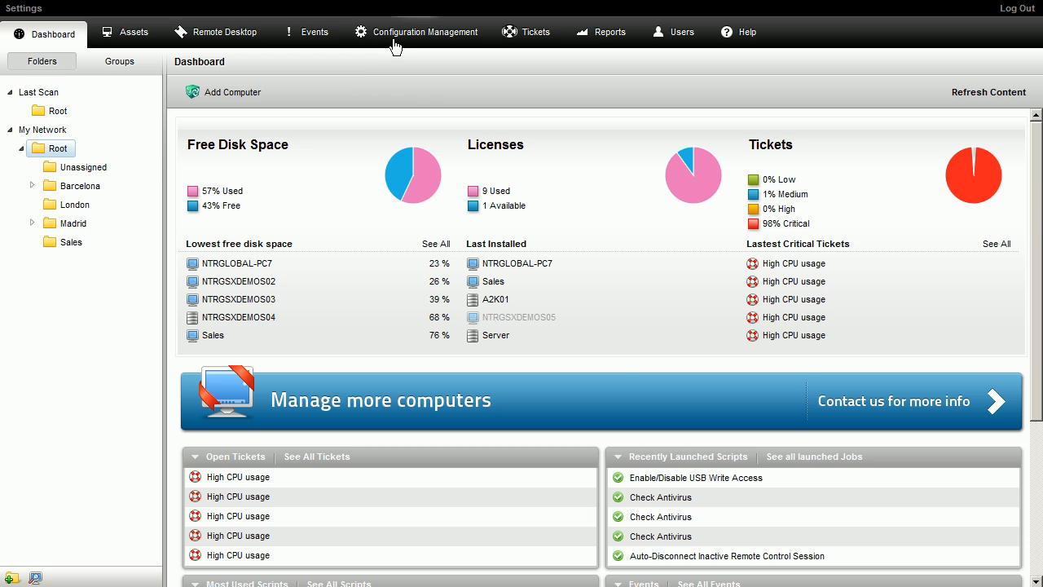
click(425, 34)
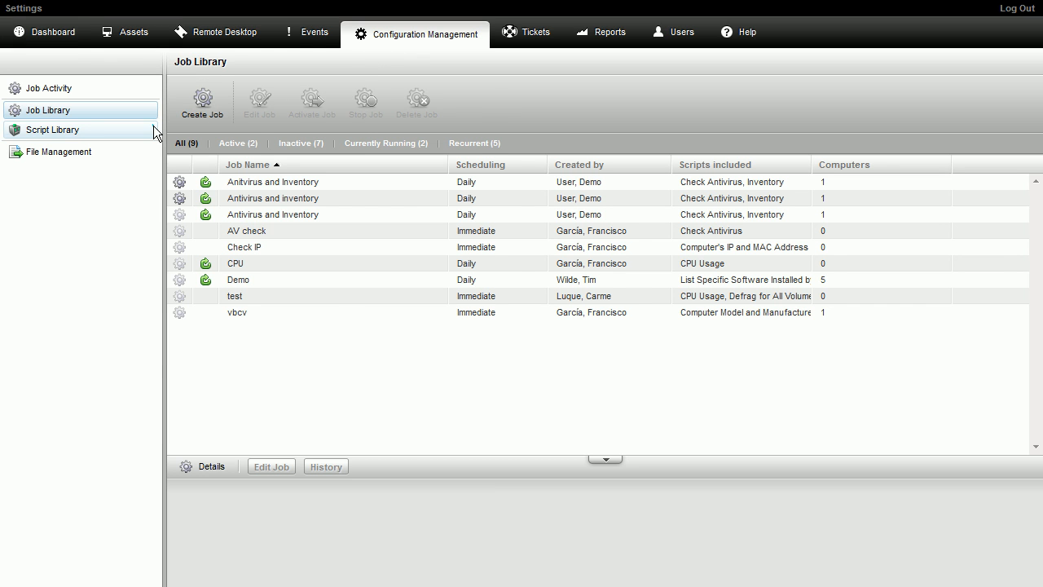
click(53, 129)
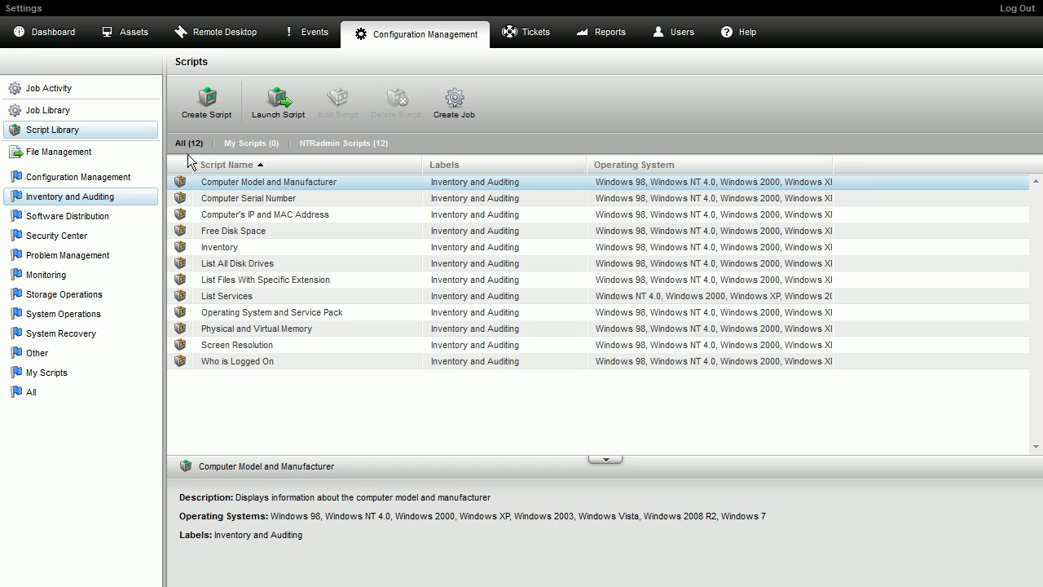
mouse_move(145, 106)
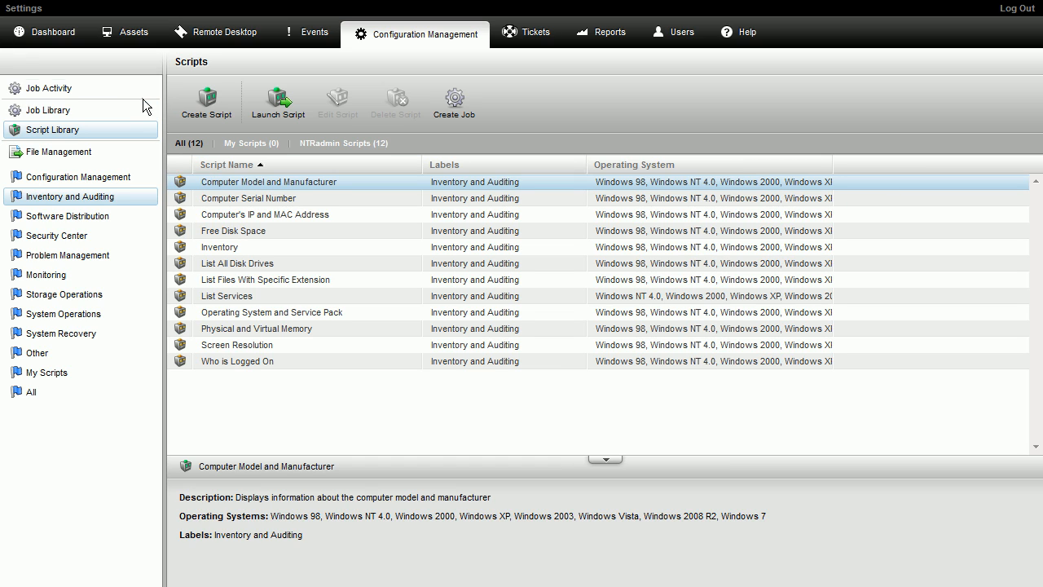
click(47, 88)
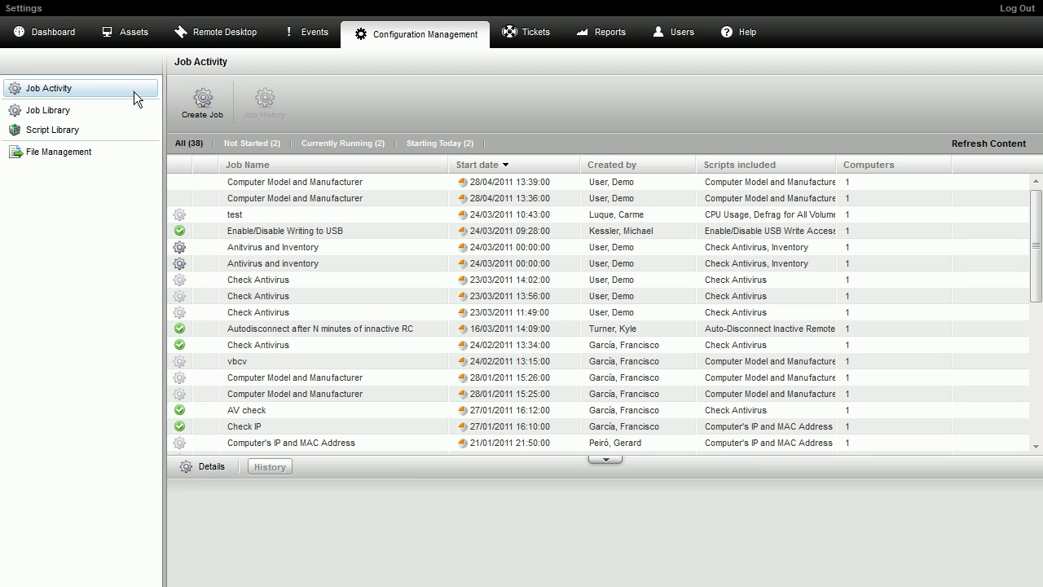
click(257, 296)
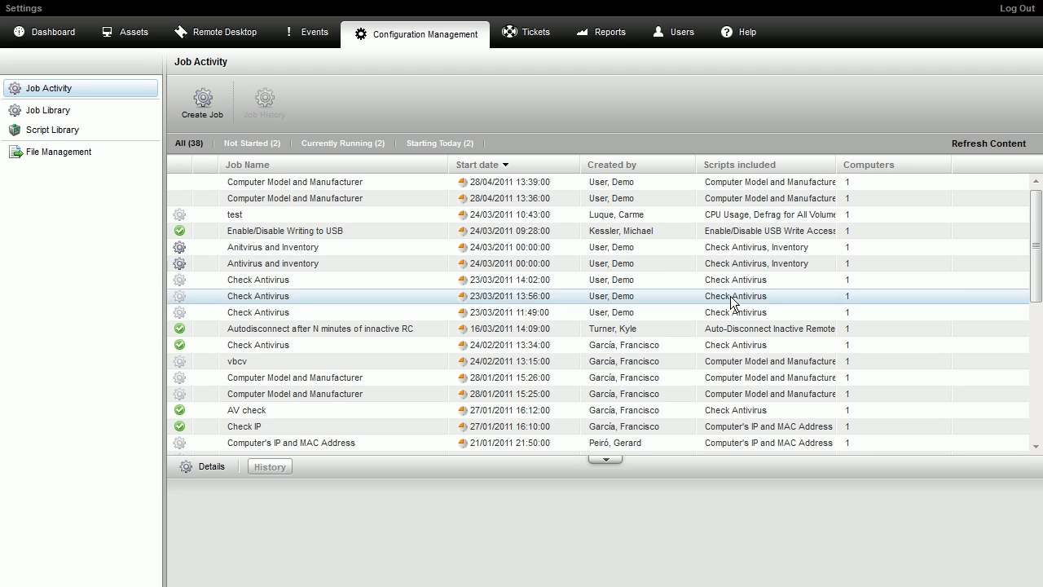
click(44, 31)
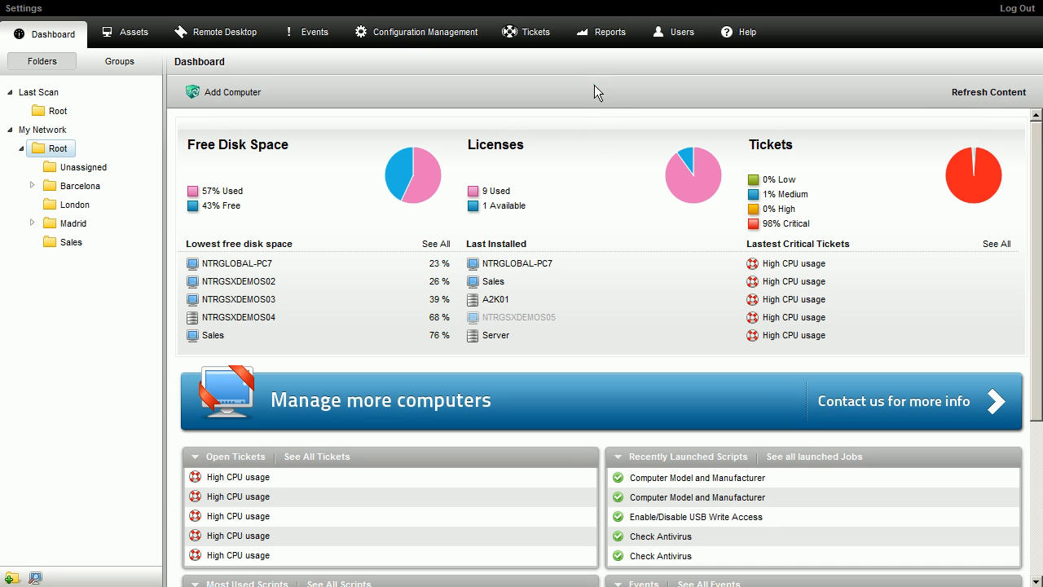
View the Connection, Login and Asset Statistics reports, exporting Asset Statistics as PDF
click(601, 32)
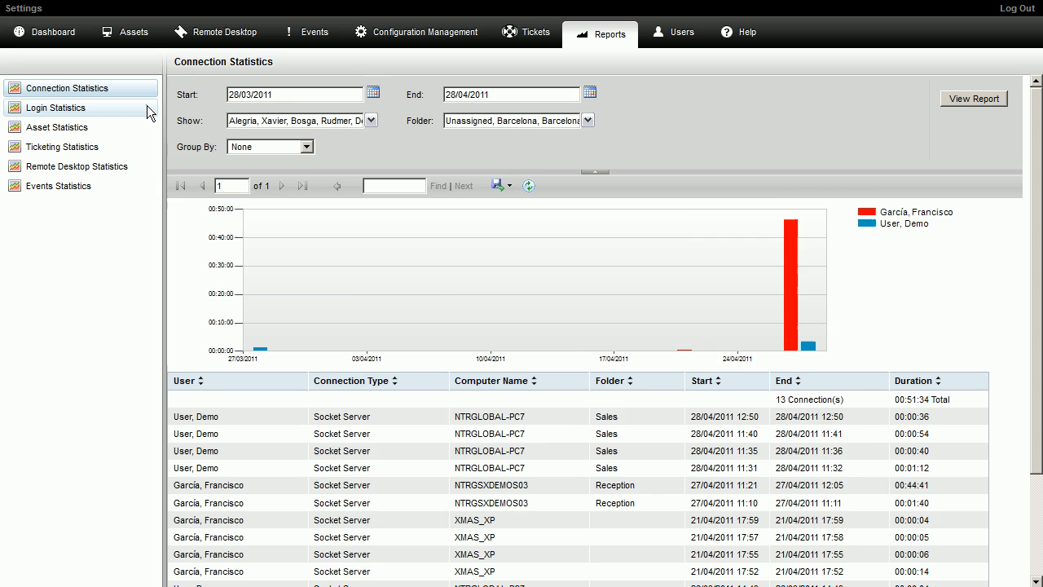
click(55, 106)
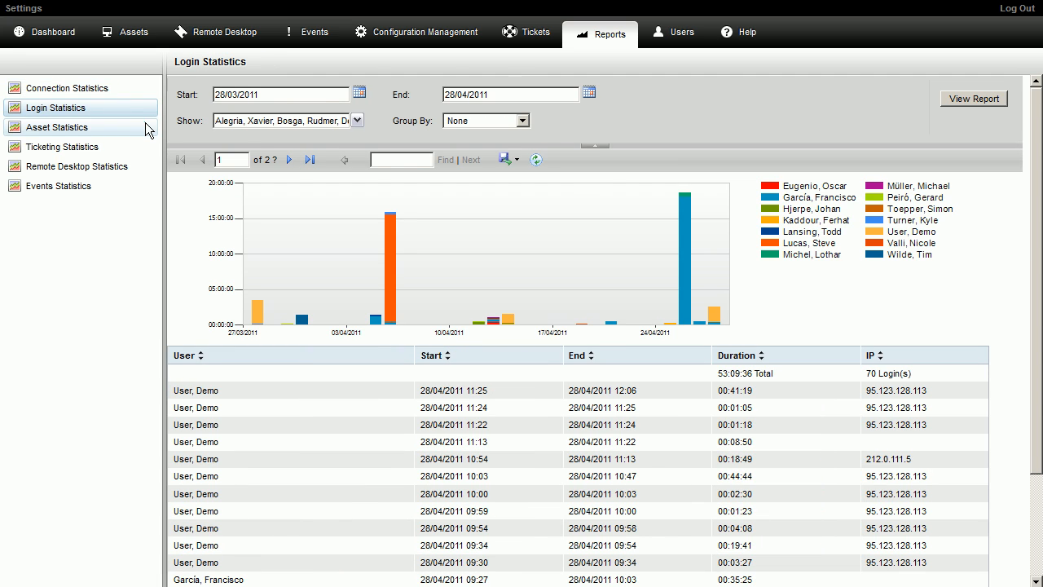
click(56, 126)
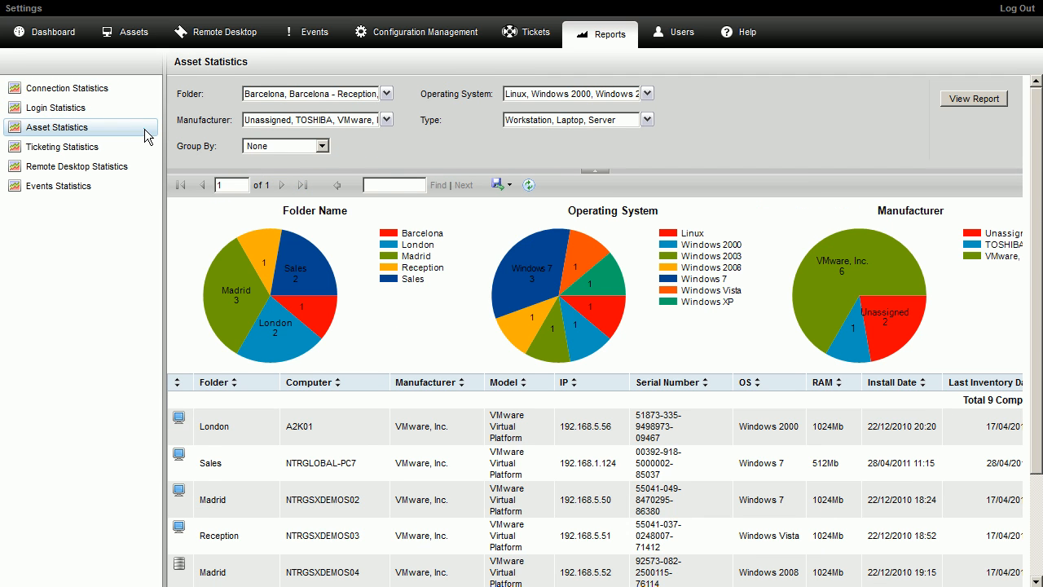
click(496, 184)
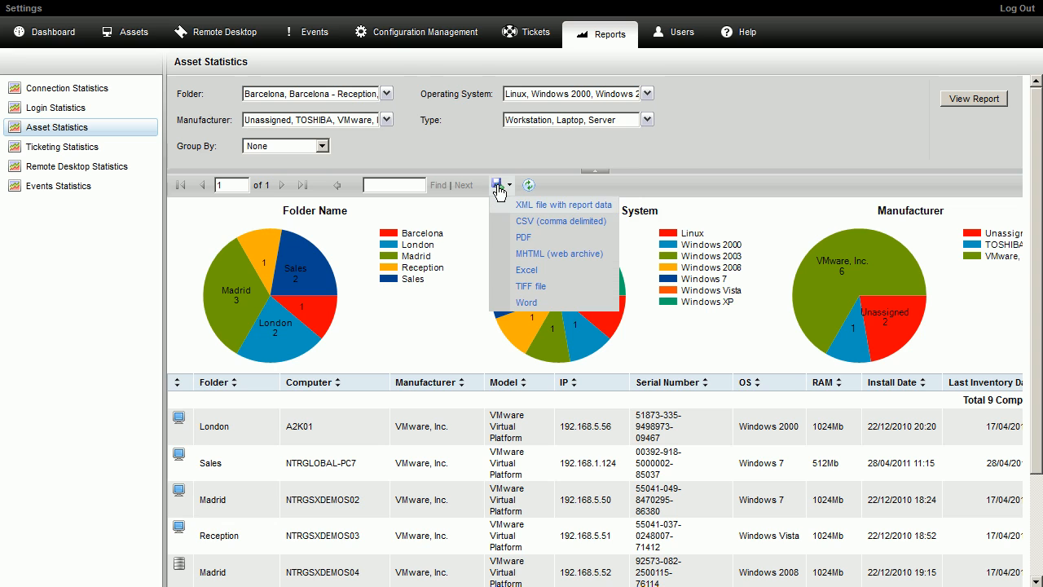
mouse_move(545, 247)
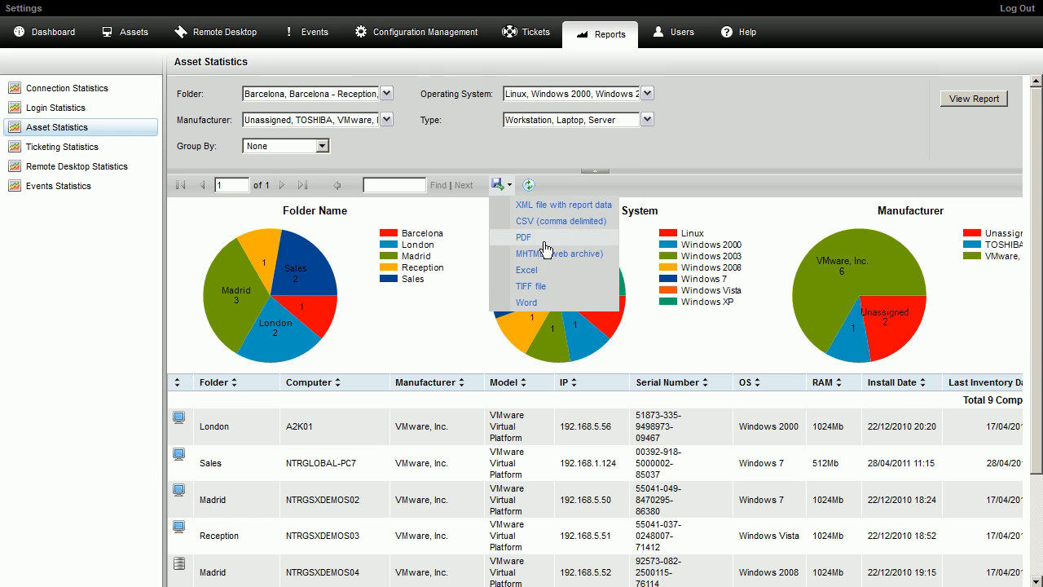
click(527, 269)
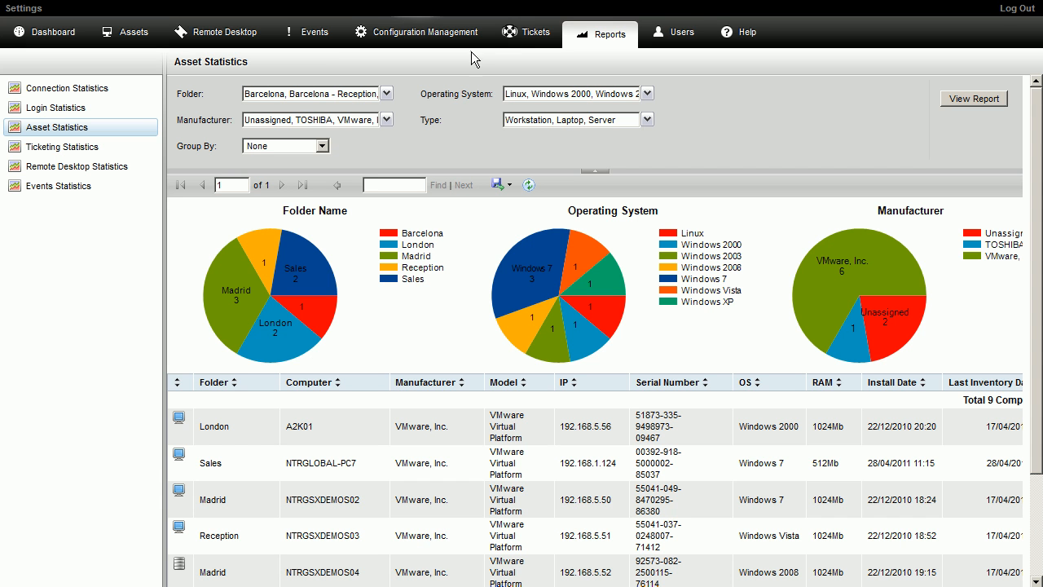
mouse_move(456, 139)
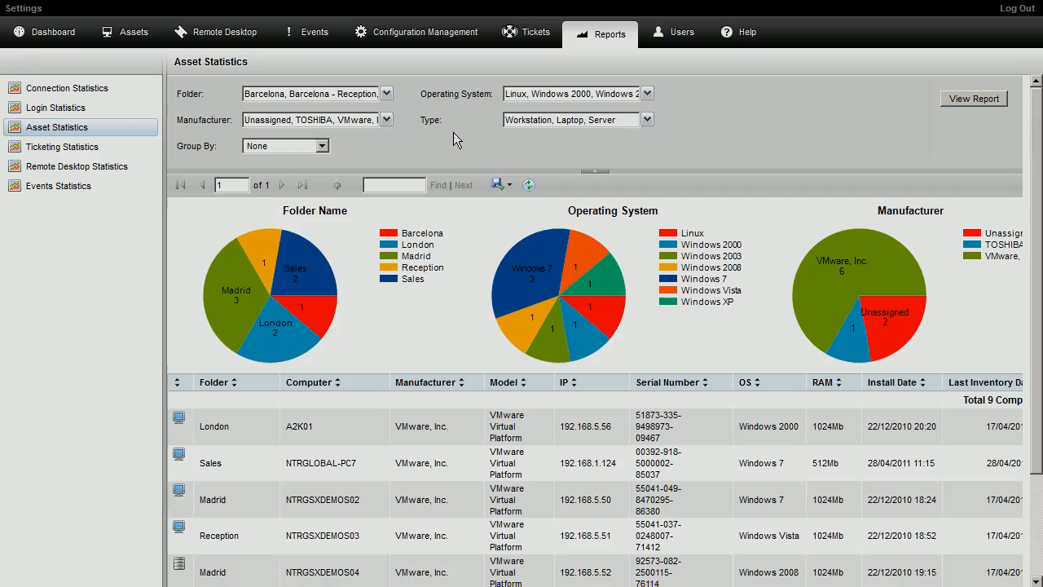